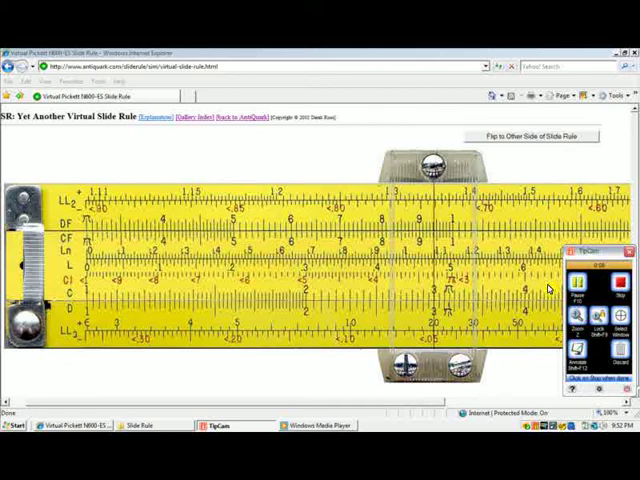
mouse_move(507, 289)
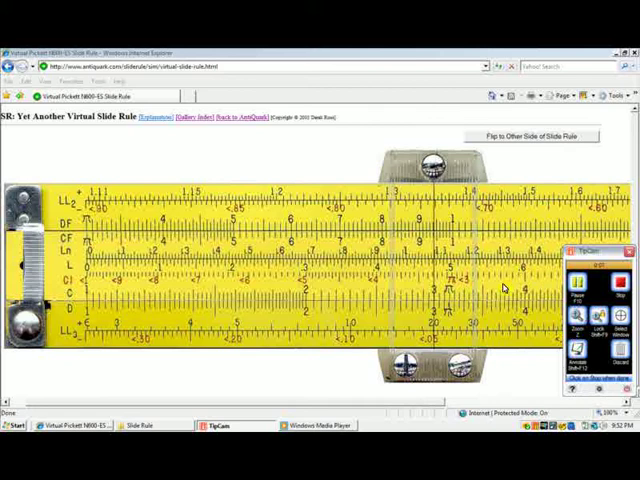